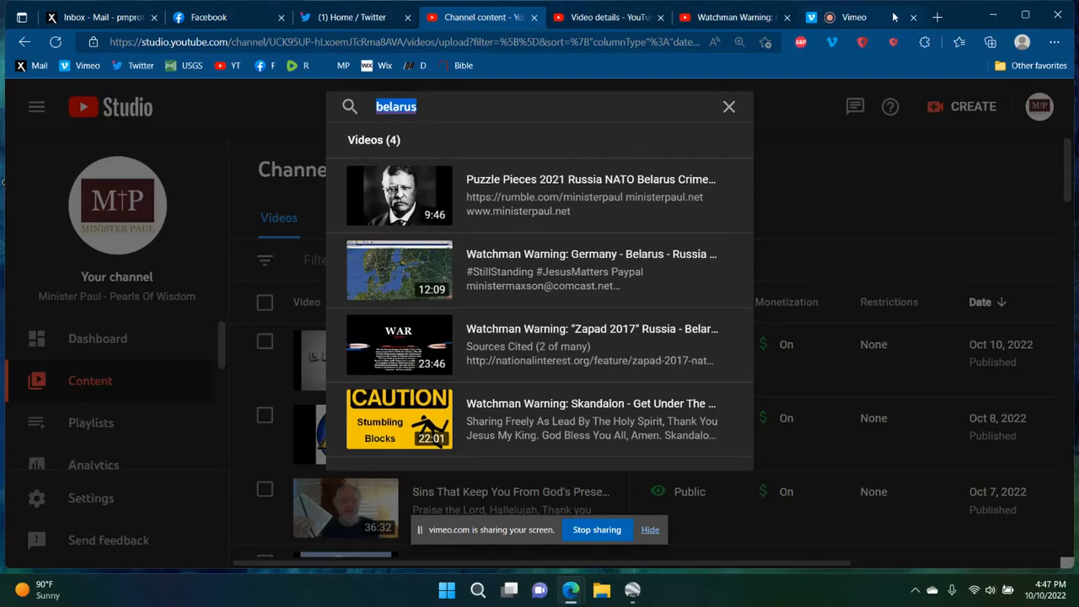
mouse_move(581, 199)
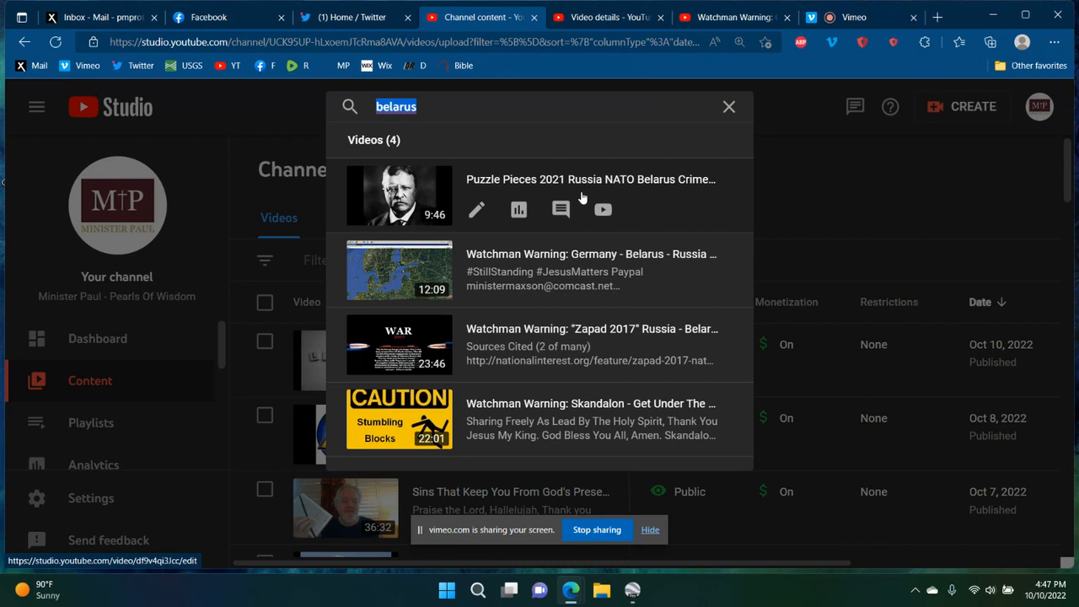
mouse_move(594, 140)
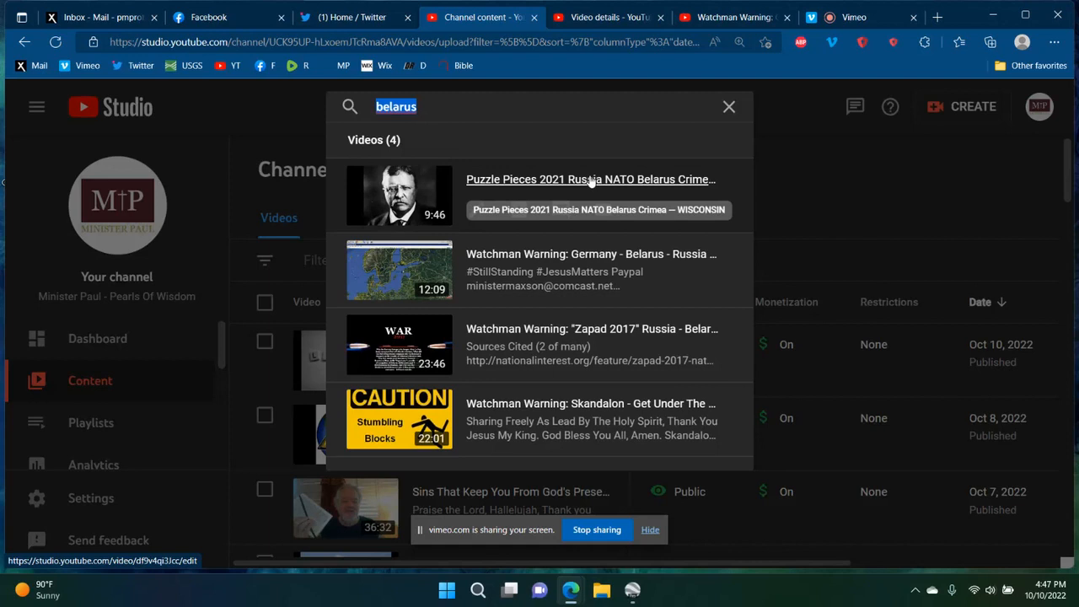
mouse_move(577, 267)
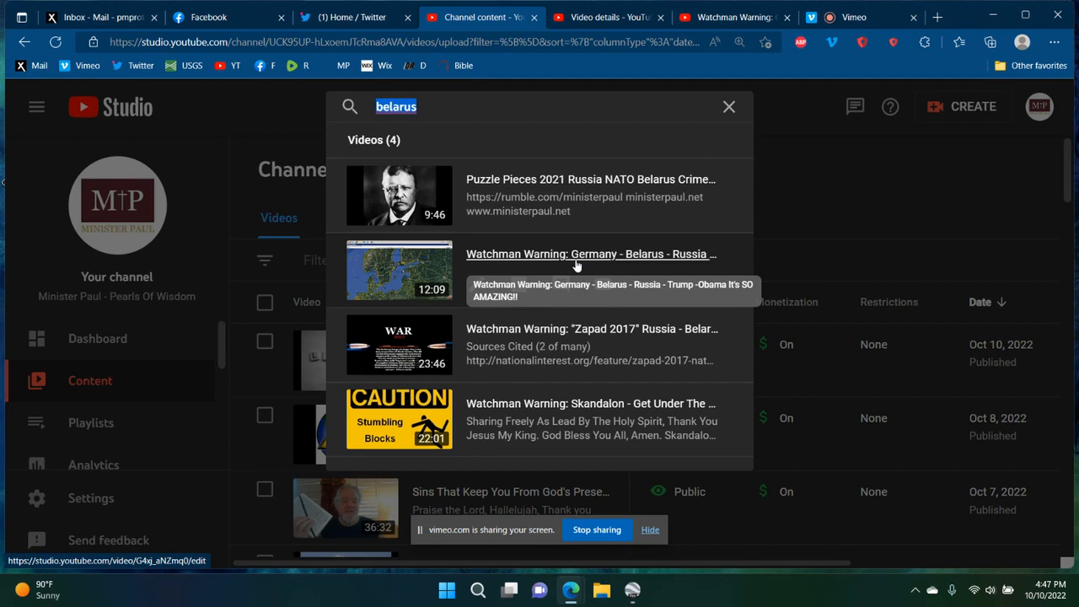
mouse_move(577, 283)
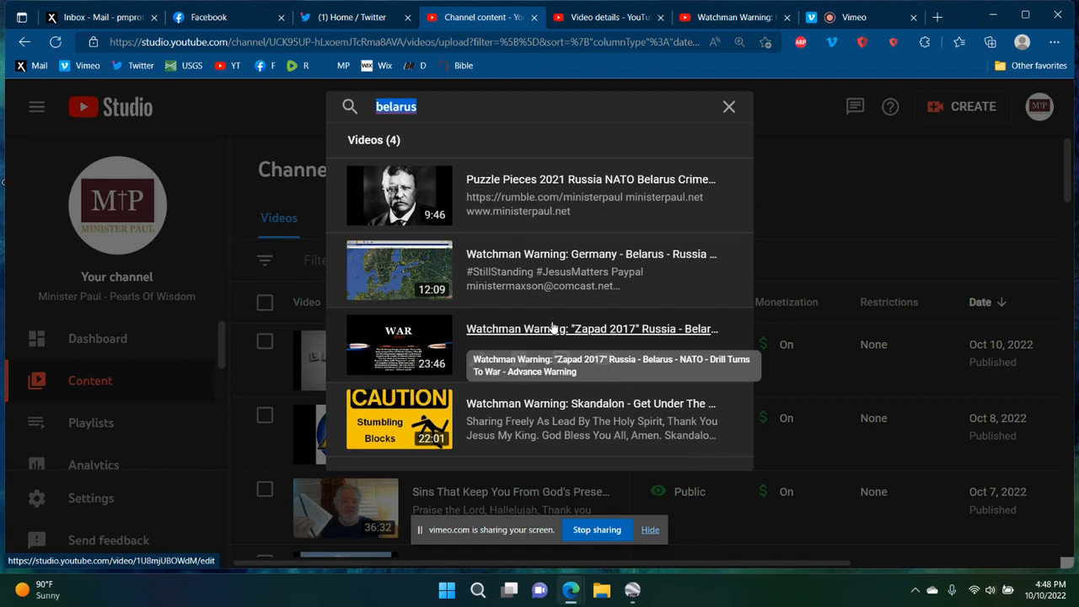
mouse_move(563, 403)
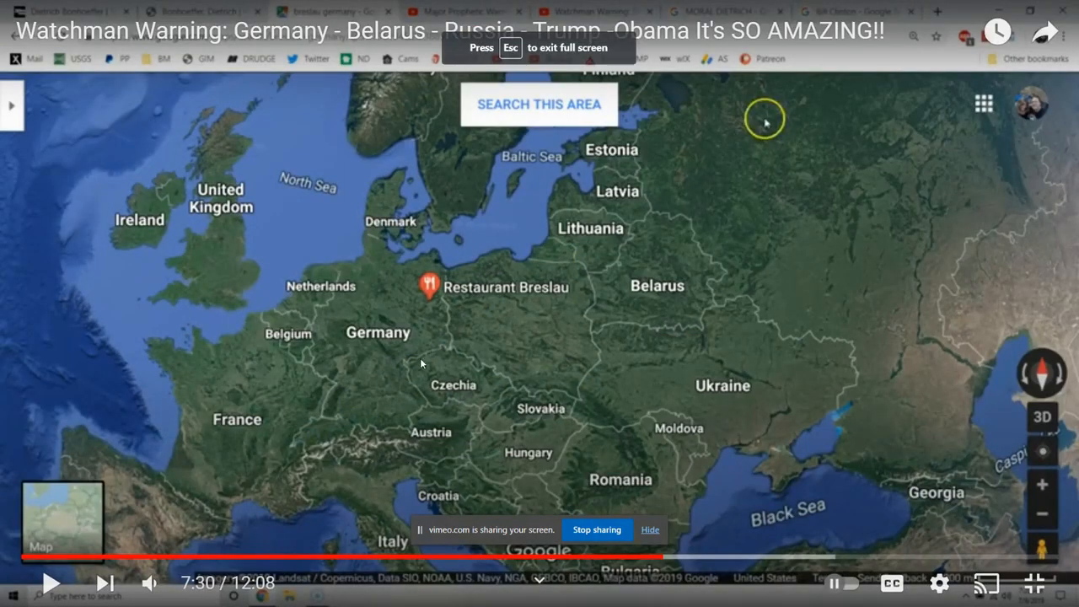
mouse_move(218, 378)
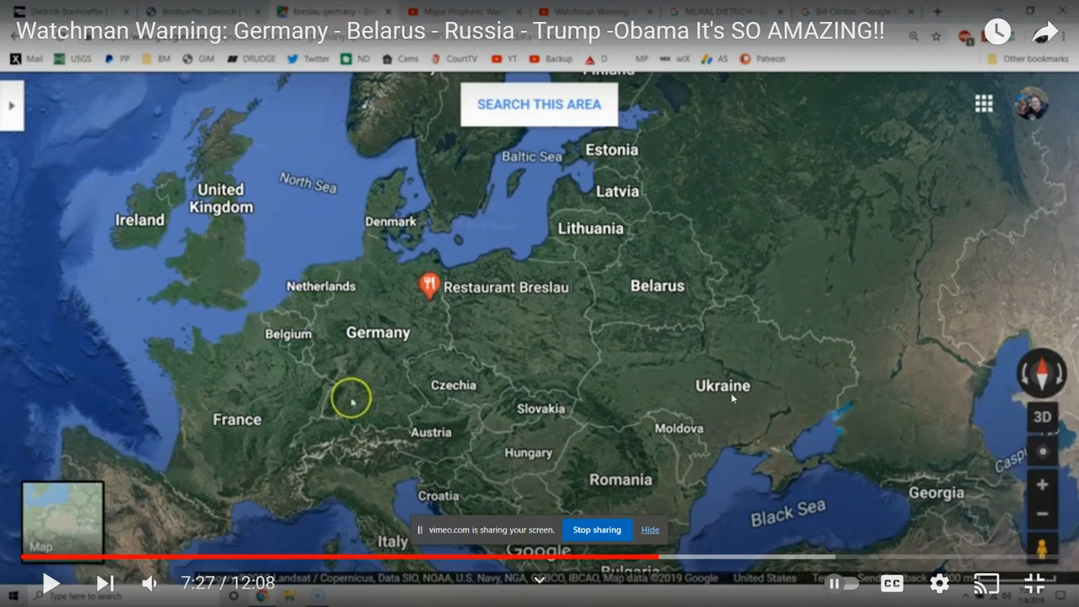
mouse_move(628, 339)
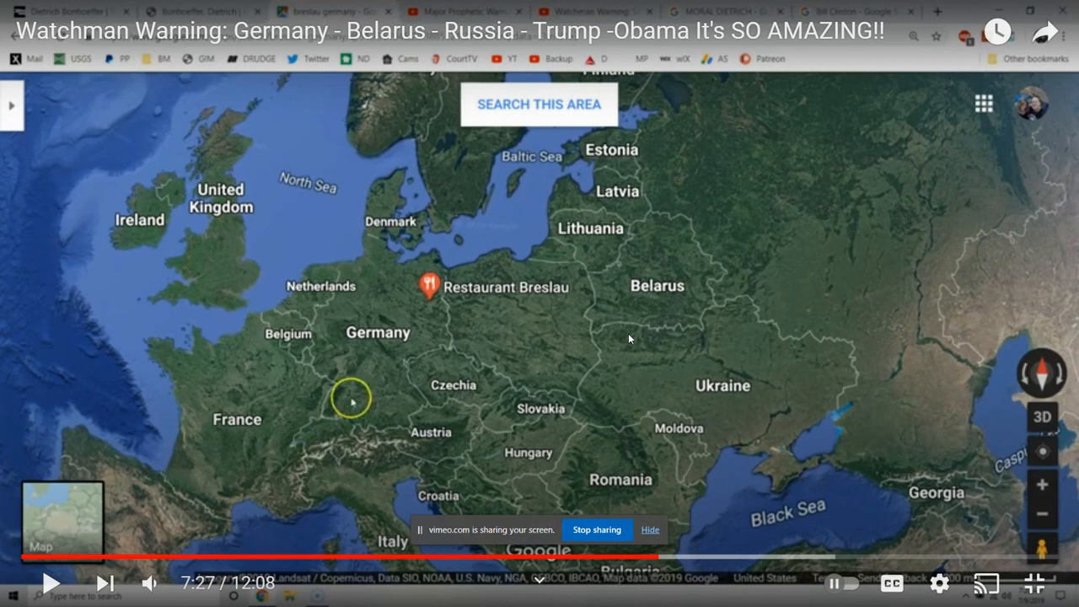
Scrub the progress bar back to about 7:17 of 12:08 and resume playback over the Europe map
click(51, 584)
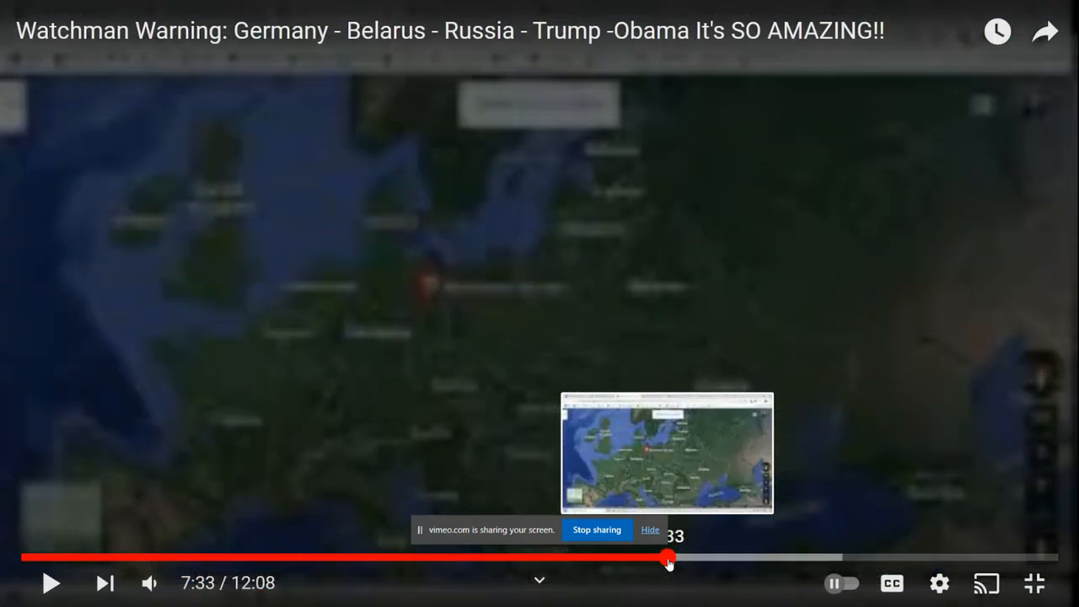
drag(668, 559, 662, 558)
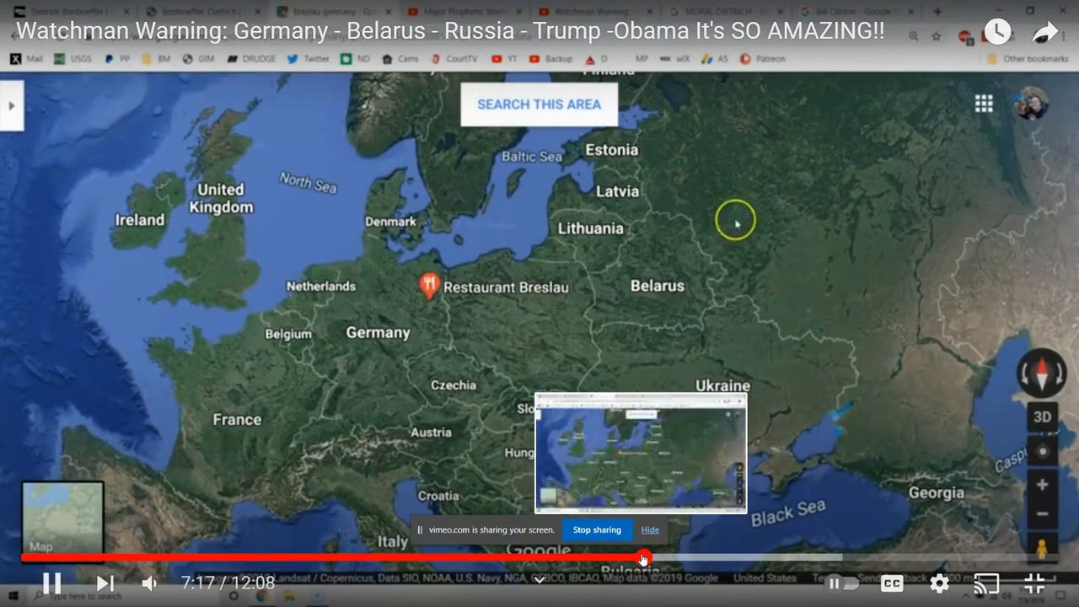
mouse_move(740, 264)
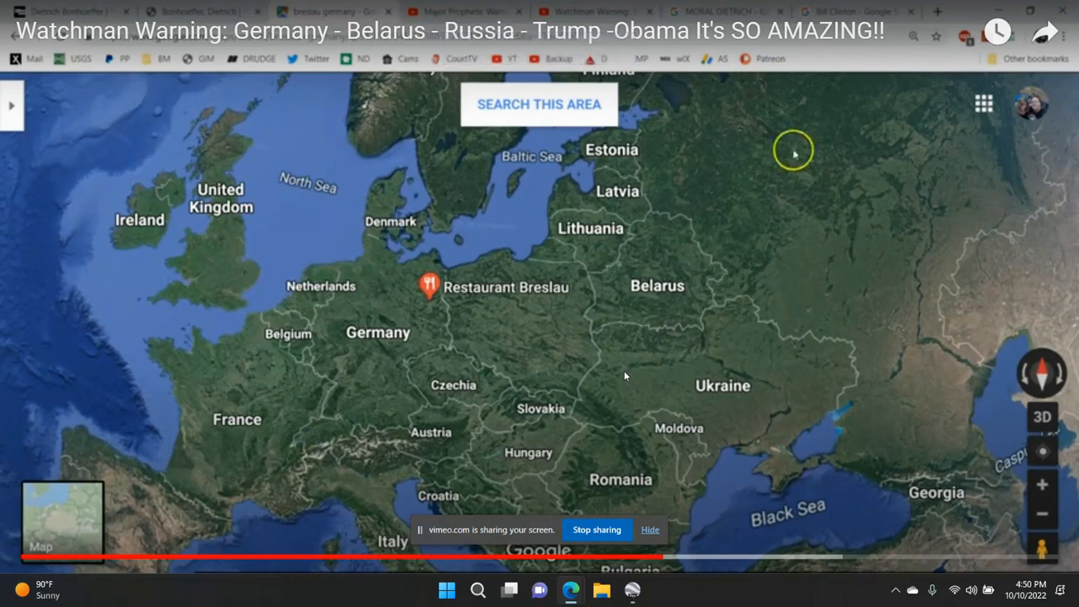
mouse_move(786, 182)
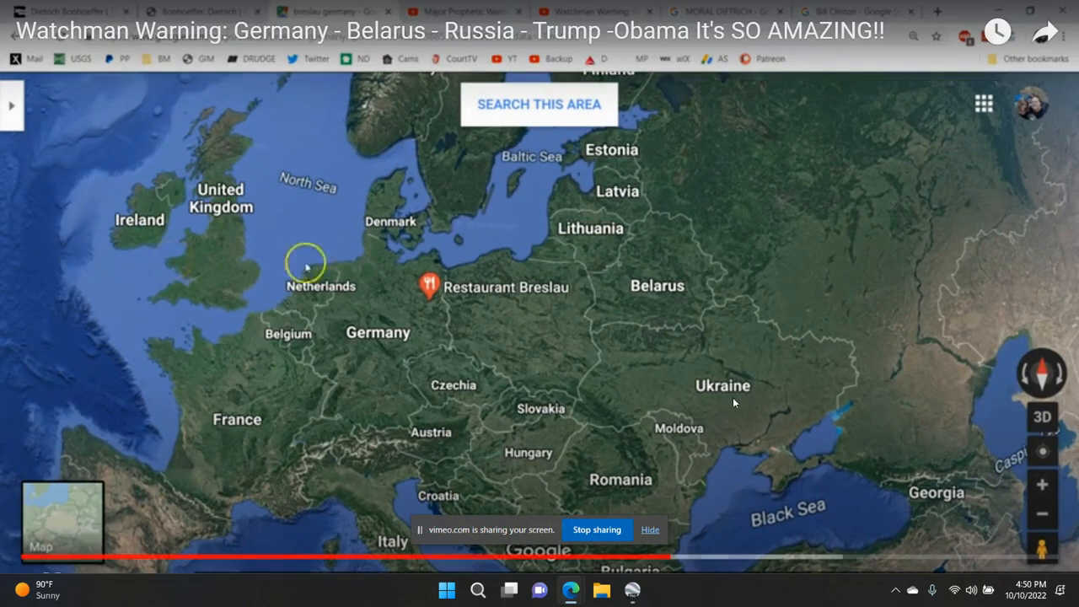
mouse_move(499, 199)
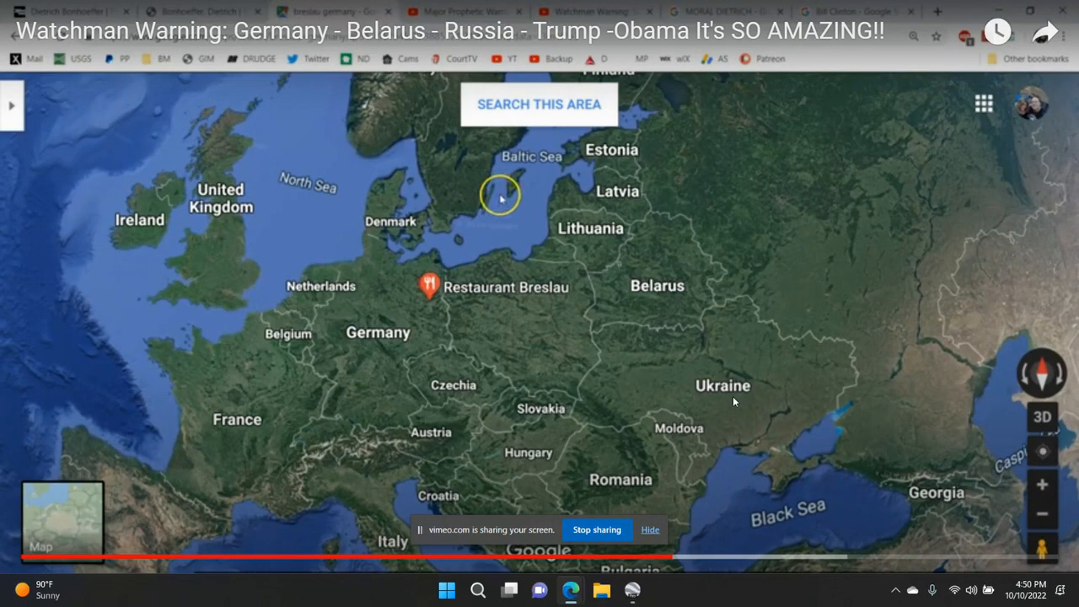
mouse_move(502, 199)
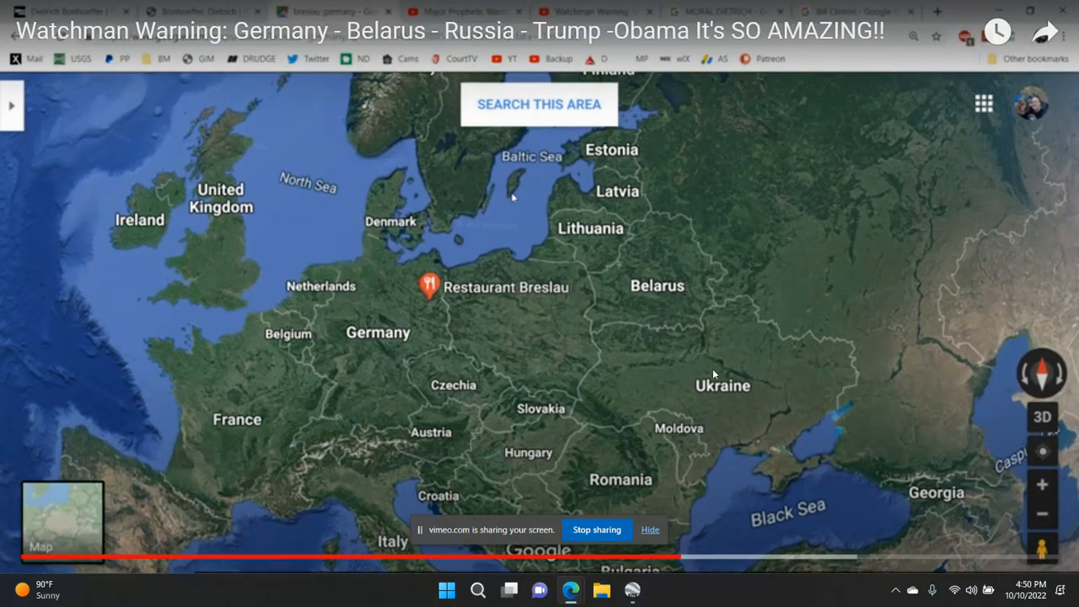
mouse_move(719, 387)
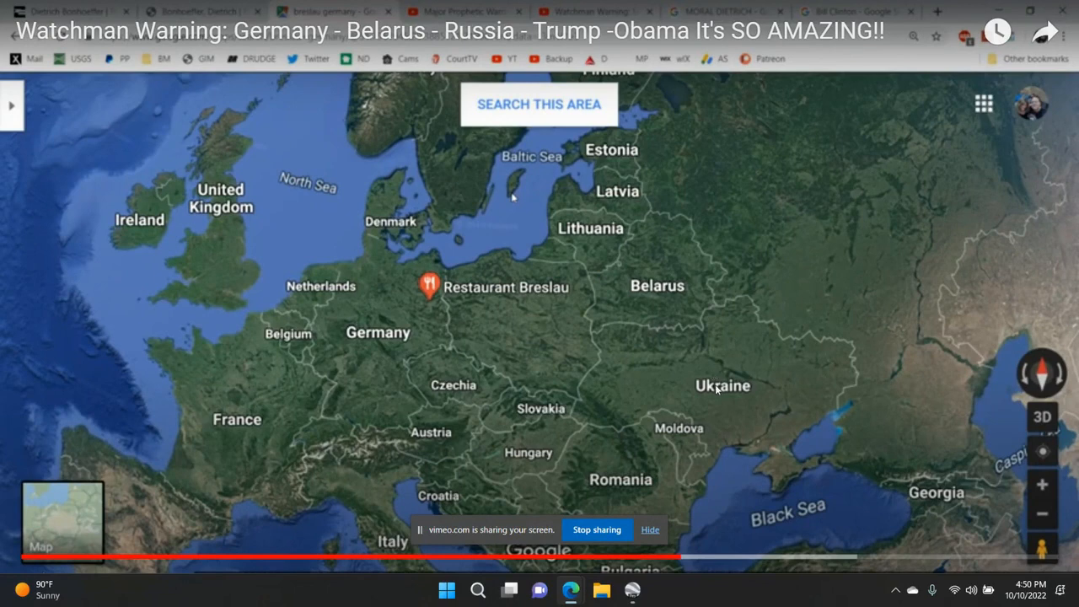